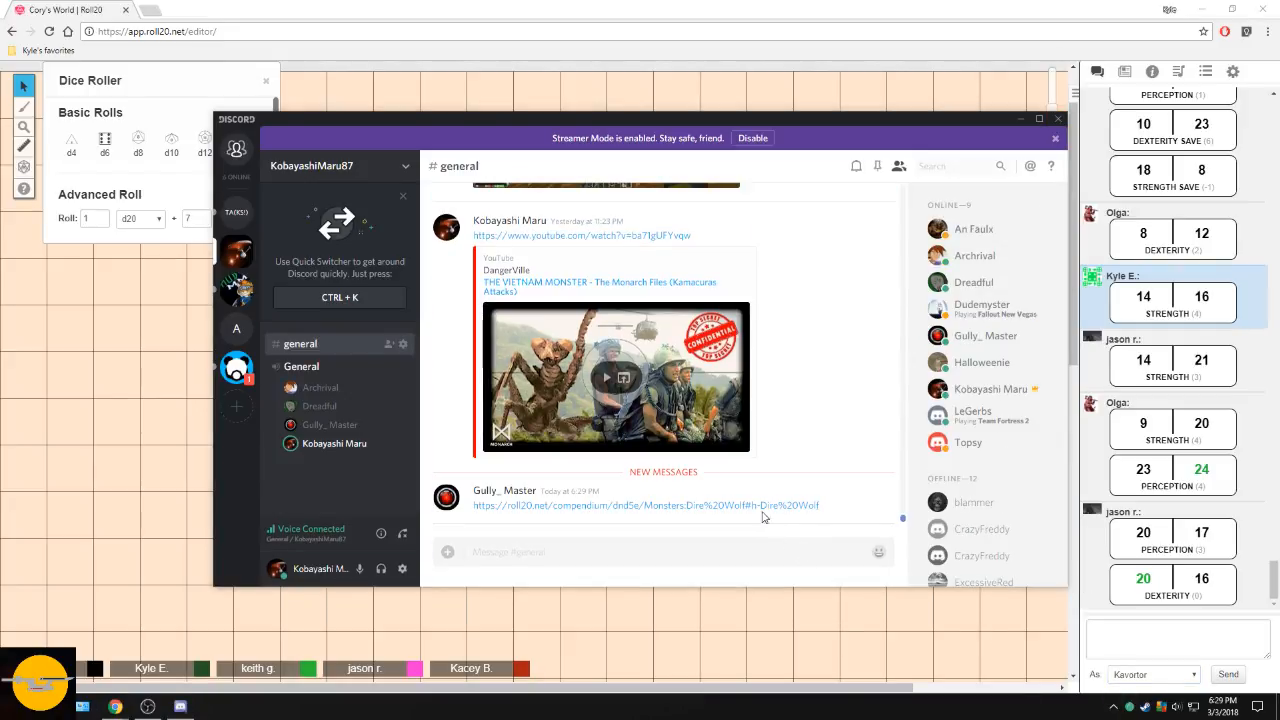
pyautogui.click(636, 505)
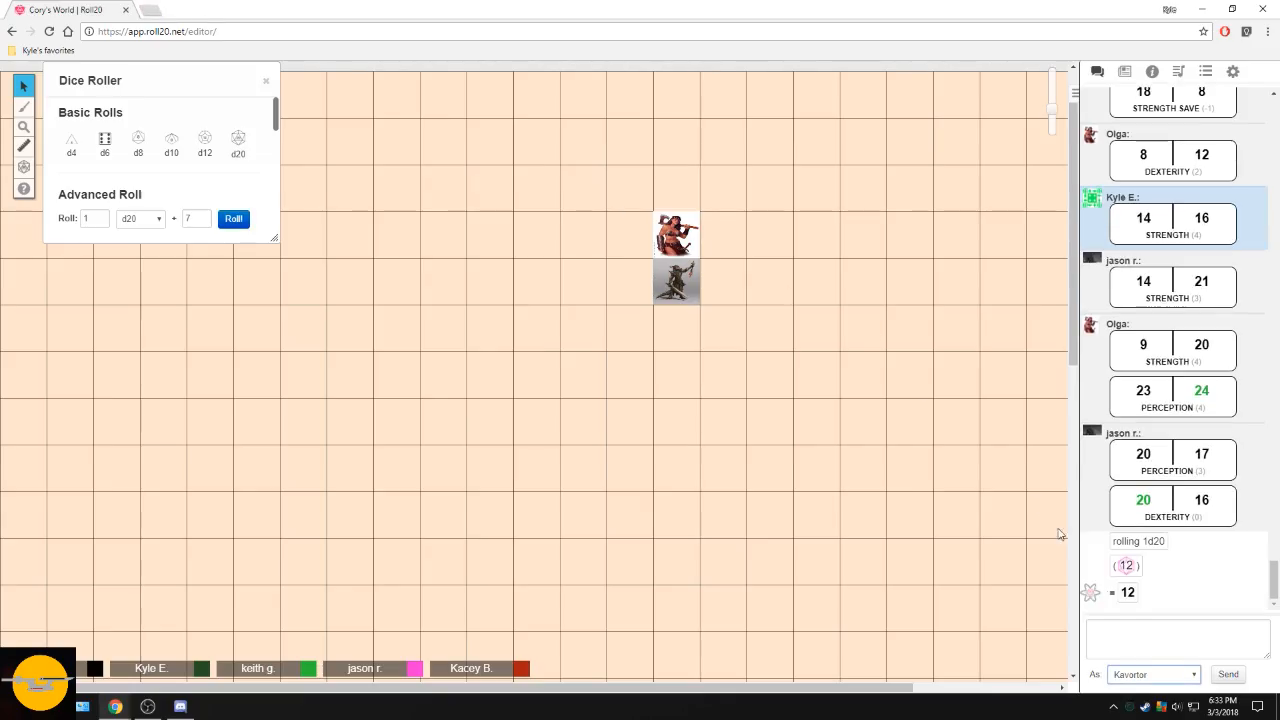
pyautogui.click(1178, 639)
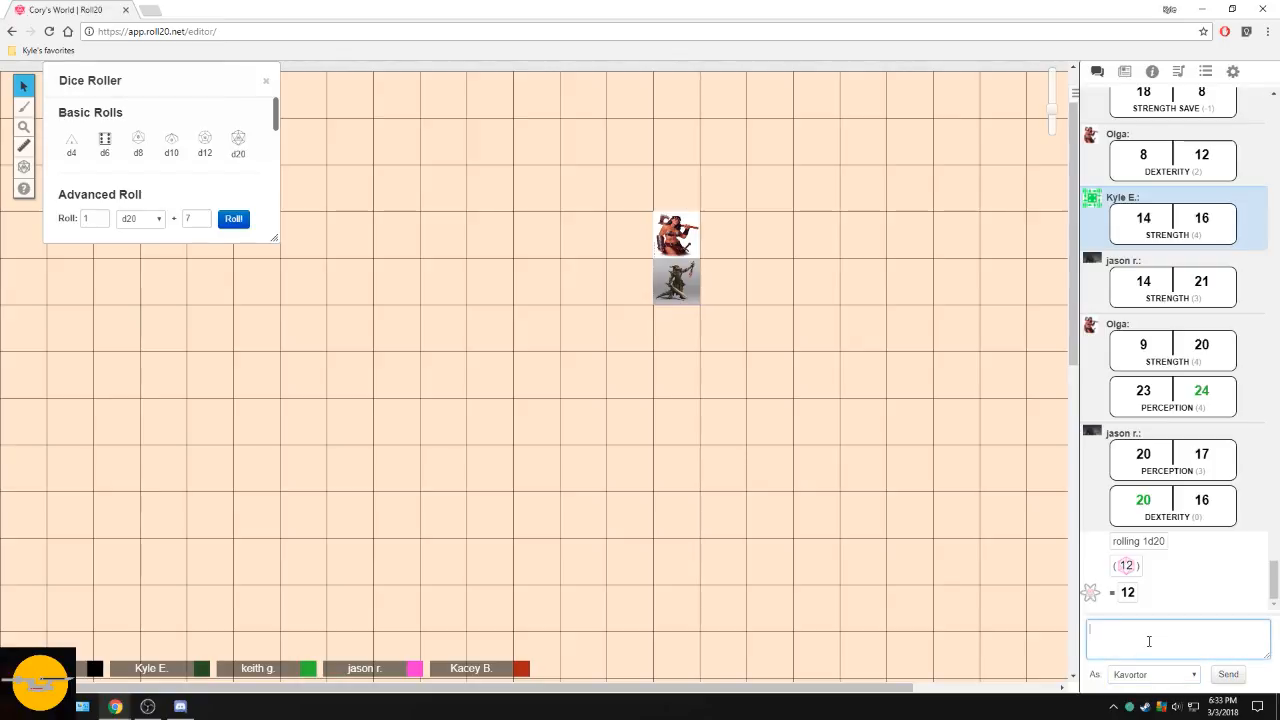